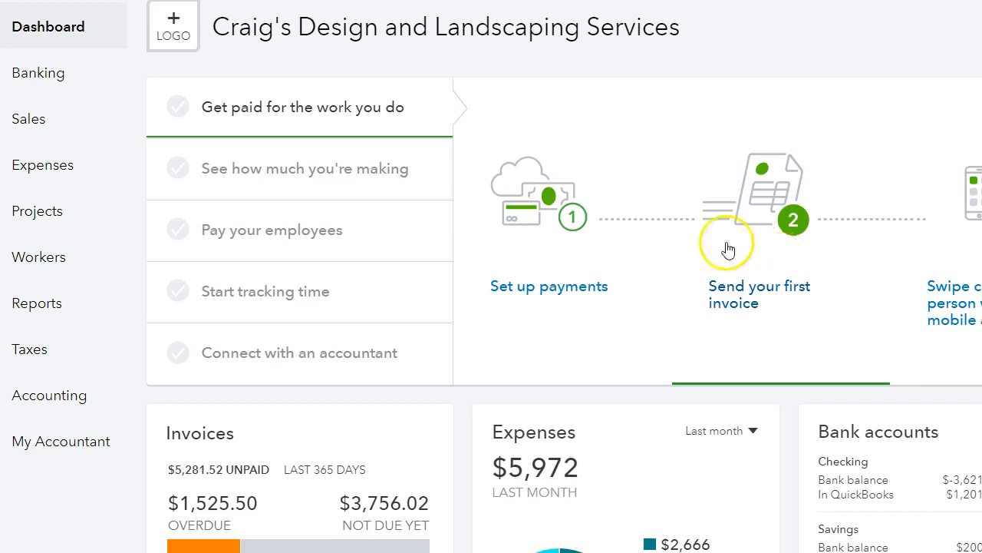
{"action": "mouse_move", "coordinate": [150, 129]}
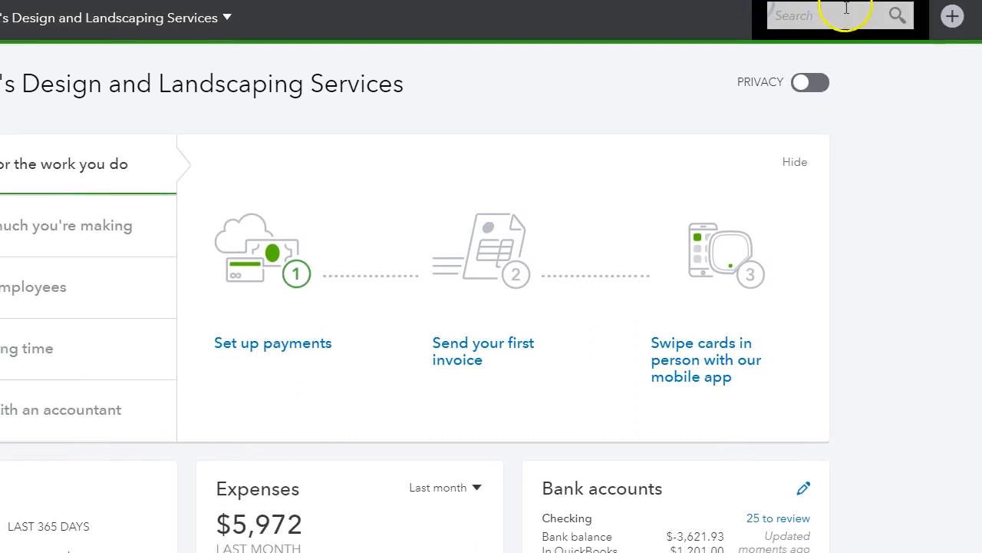
Step: Start a new Bank Deposit from the + New menu
{"action": "left_click", "coordinate": [951, 15]}
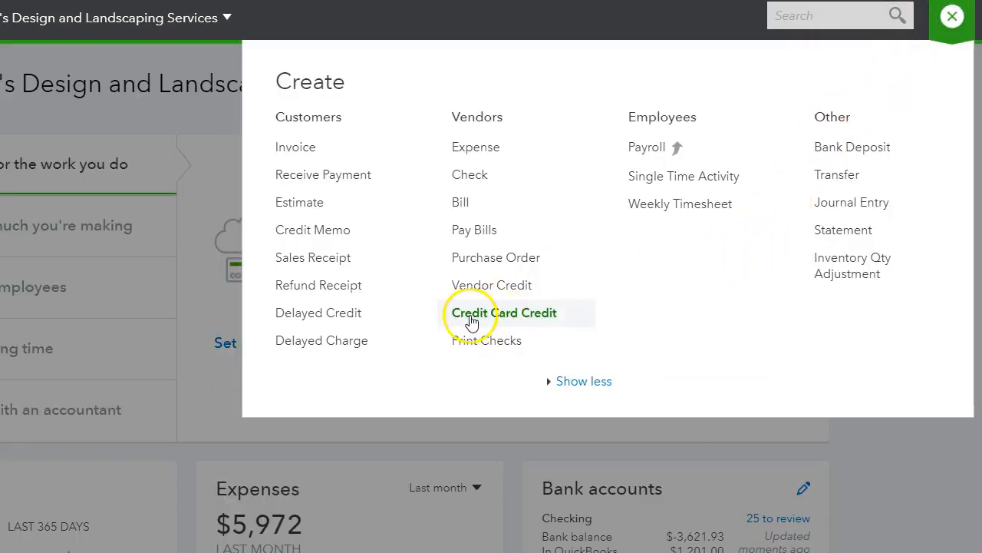
{"action": "mouse_move", "coordinate": [559, 325]}
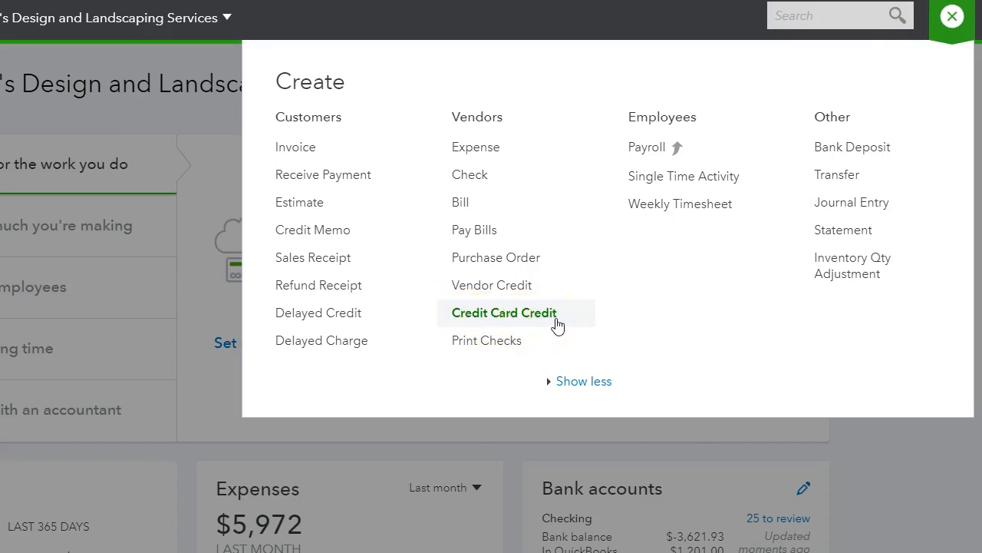
{"action": "mouse_move", "coordinate": [837, 175]}
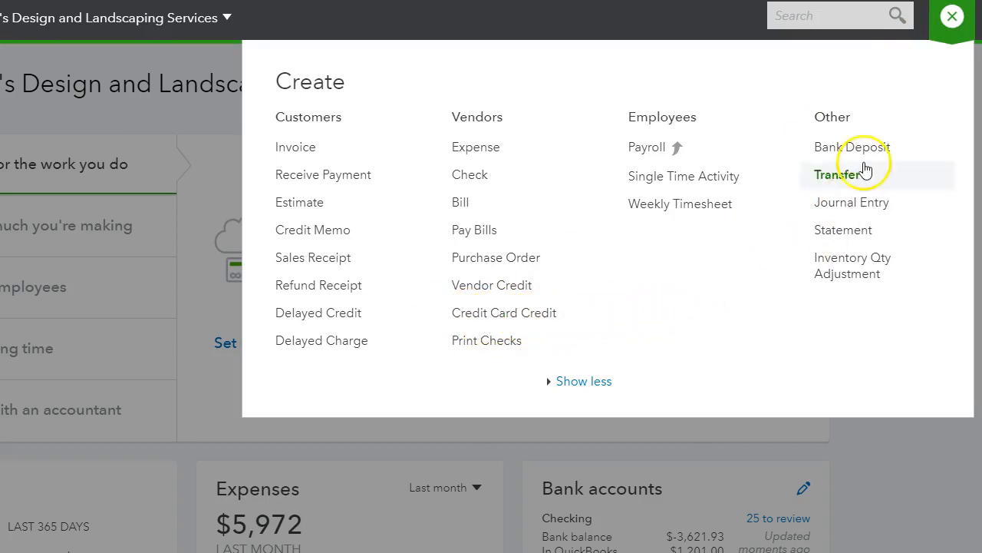
{"action": "left_click", "coordinate": [852, 148]}
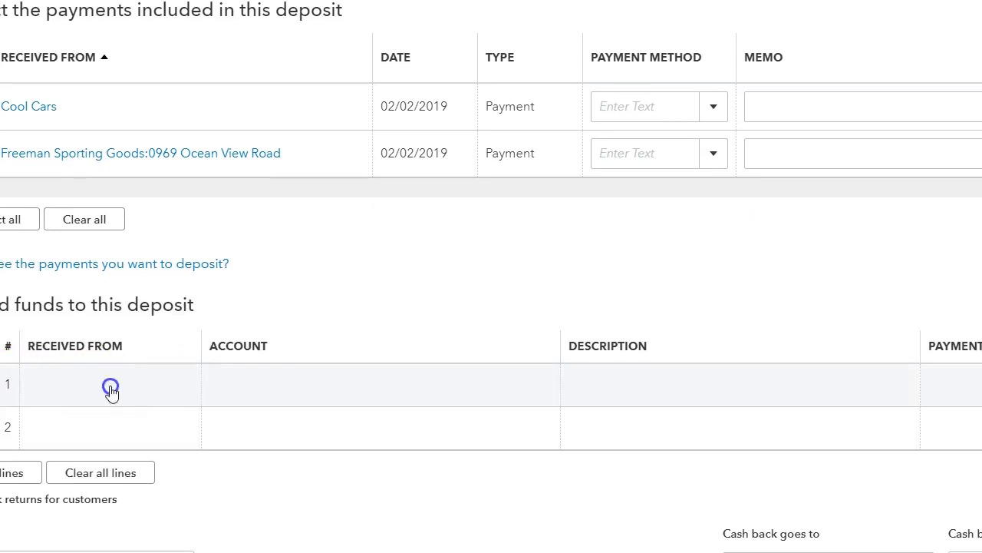
Step: Enter 'Paypal Debit Cash Back' in Received From on the first added-funds line
{"action": "type", "text": "pa"}
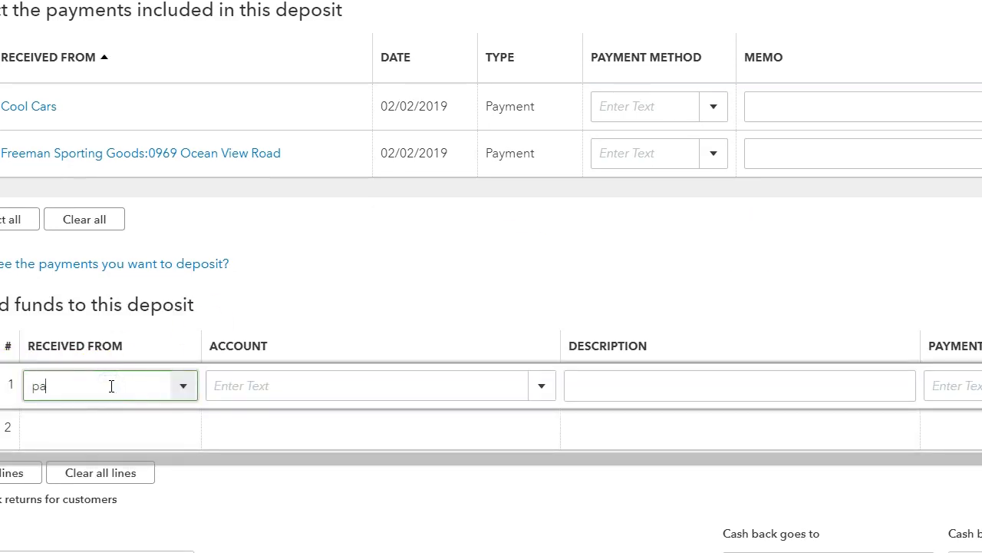
{"action": "type", "text": "ypal Debit Cash Back"}
{"action": "left_click", "coordinate": [381, 386]}
{"action": "type", "text": "Off"}
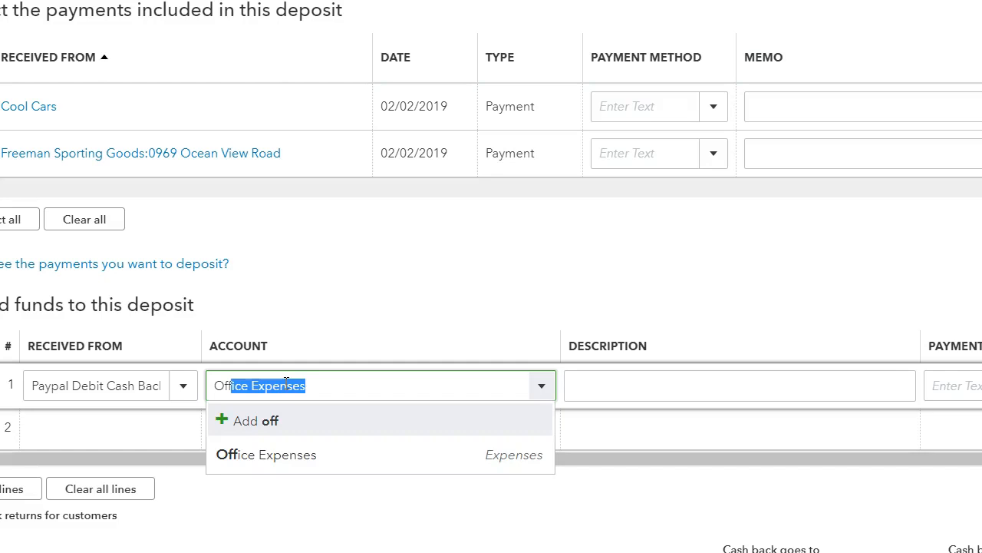
Step: Choose Office Expenses as the line's account and bring the Amount column into view
{"action": "left_click", "coordinate": [266, 455]}
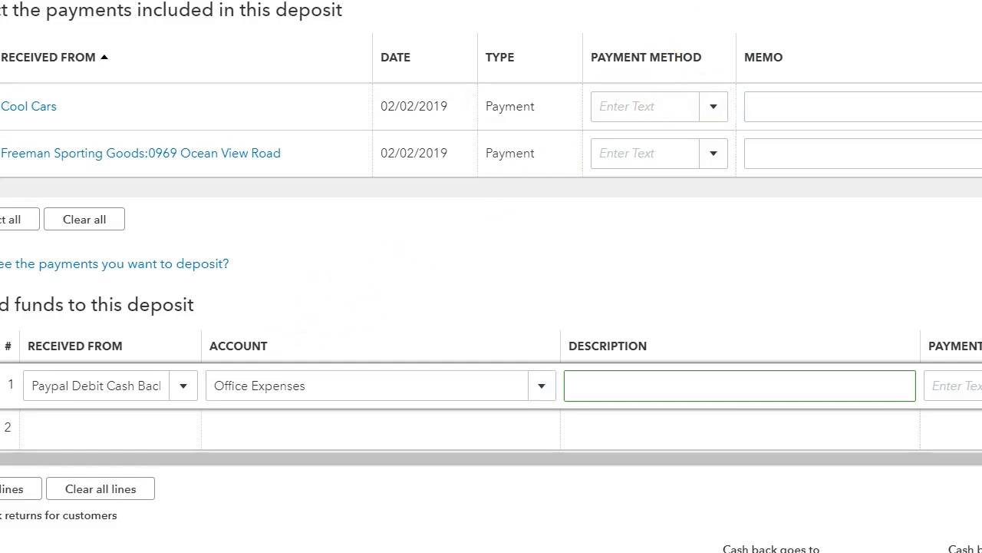
{"action": "scroll", "scroll_direction": "right", "scroll_amount": 3}
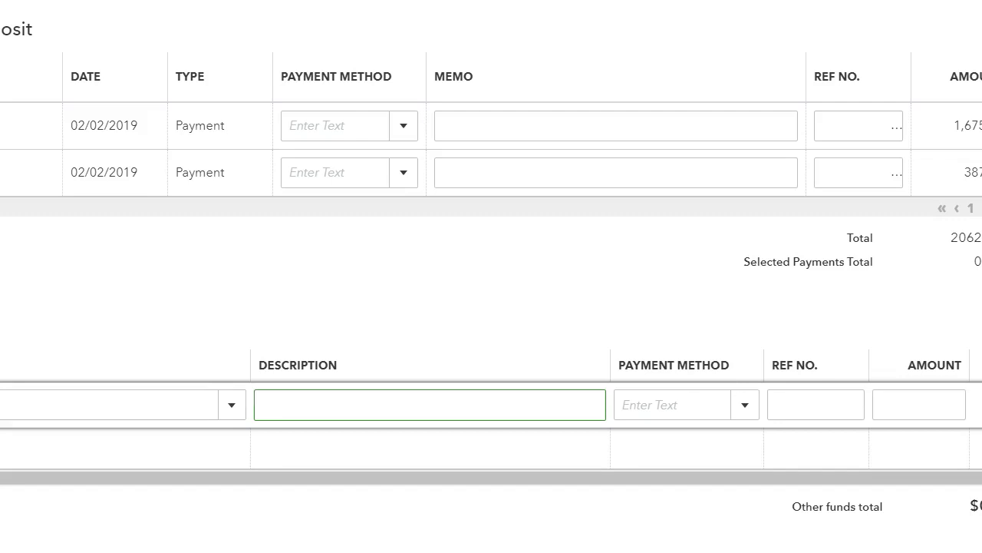
Step: Set the line amount to 5.00 with description 'January Cash Back'
{"action": "left_click", "coordinate": [918, 406]}
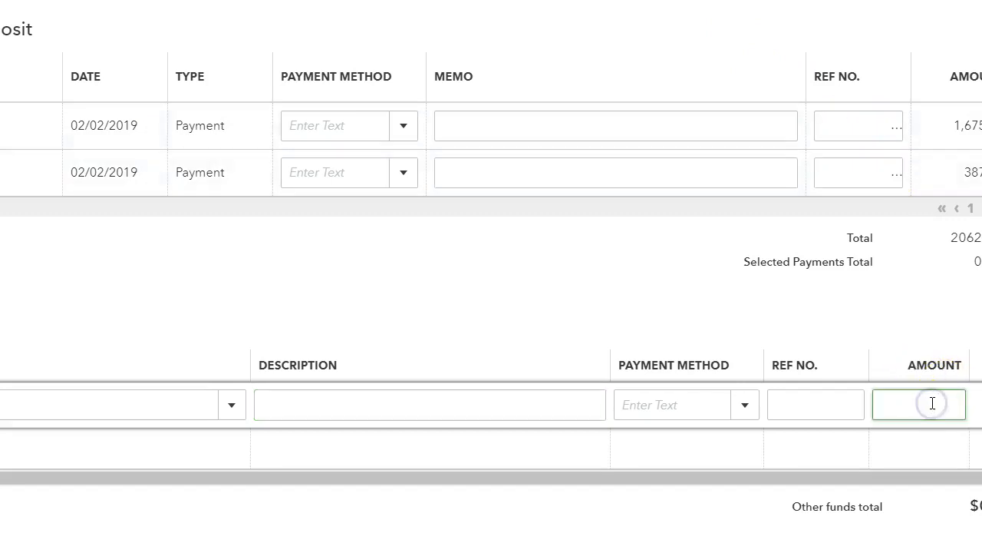
{"action": "type", "text": "5.00"}
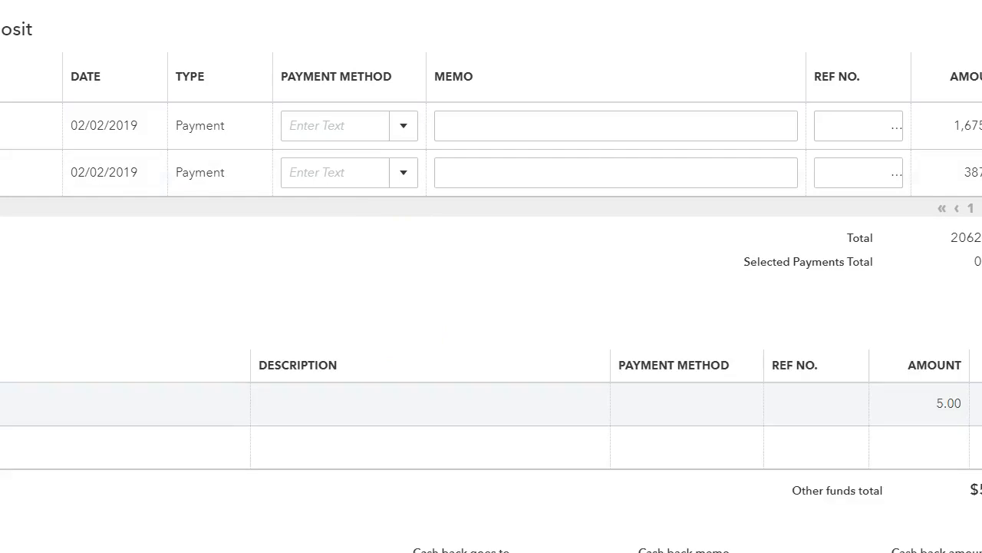
{"action": "left_click", "coordinate": [430, 405]}
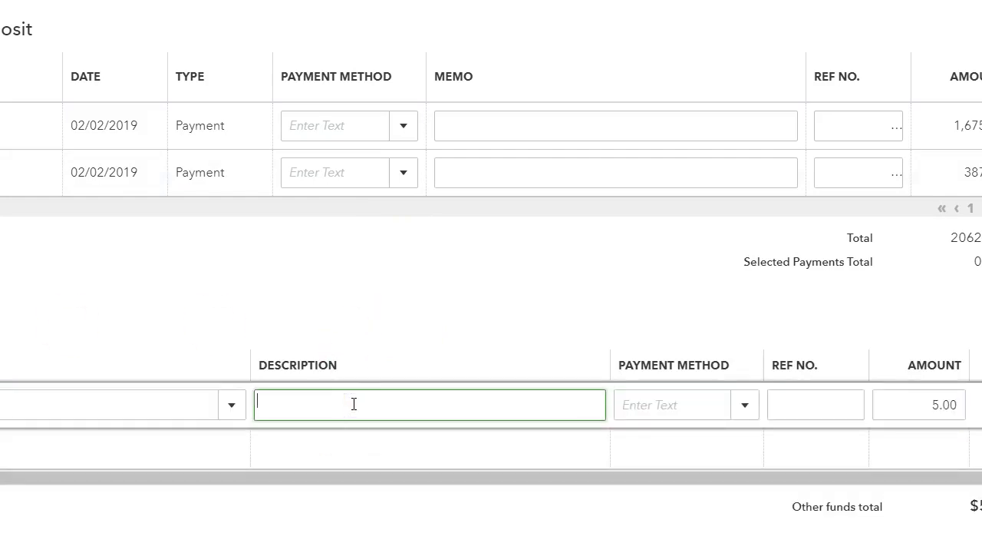
{"action": "type", "text": "Jan"}
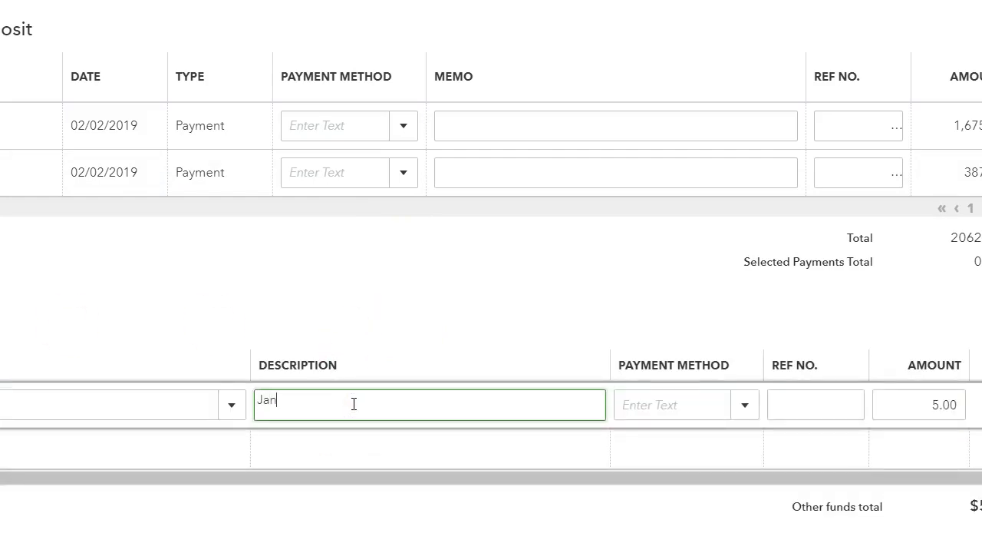
{"action": "type", "text": "uary Cash"}
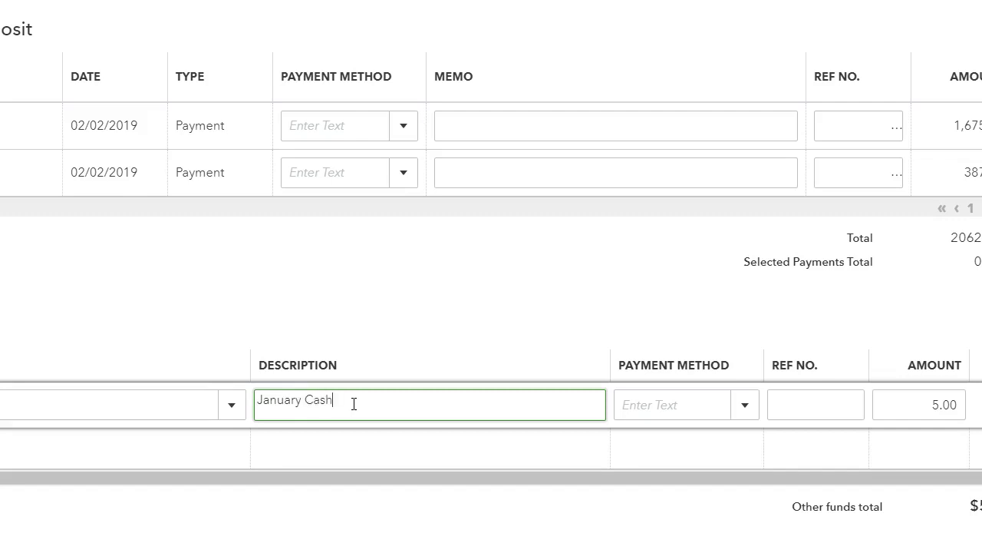
{"action": "type", "text": "B"}
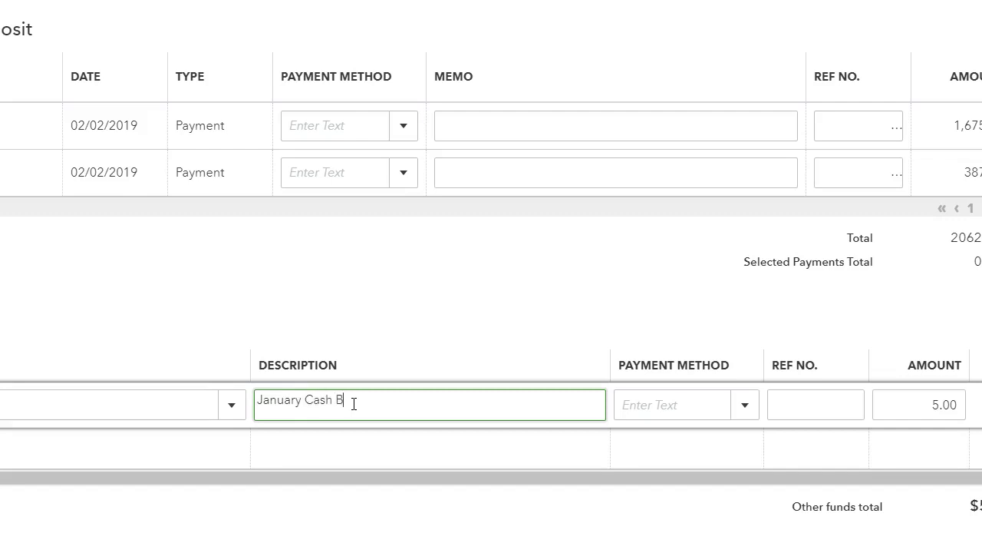
{"action": "type", "text": "ack"}
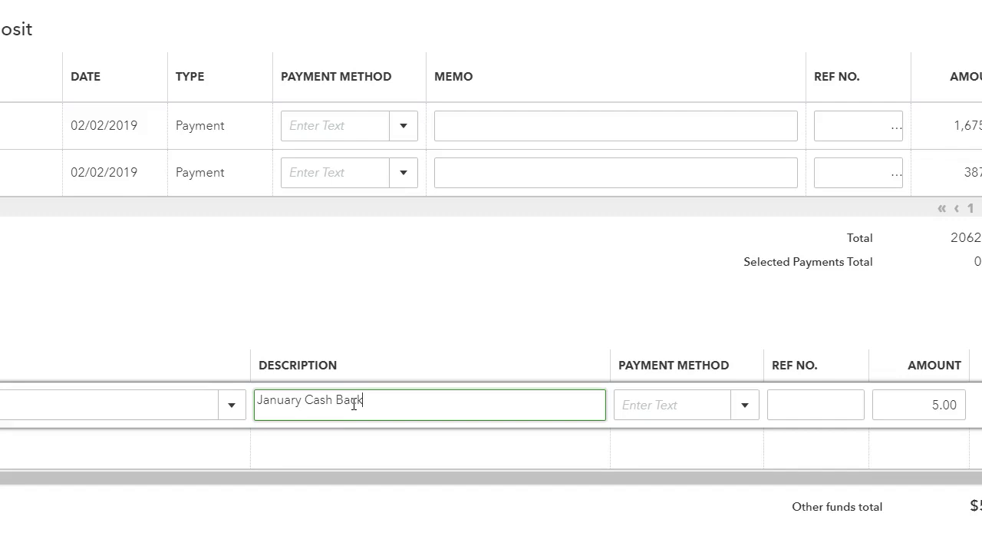
{"action": "mouse_move", "coordinate": [399, 291]}
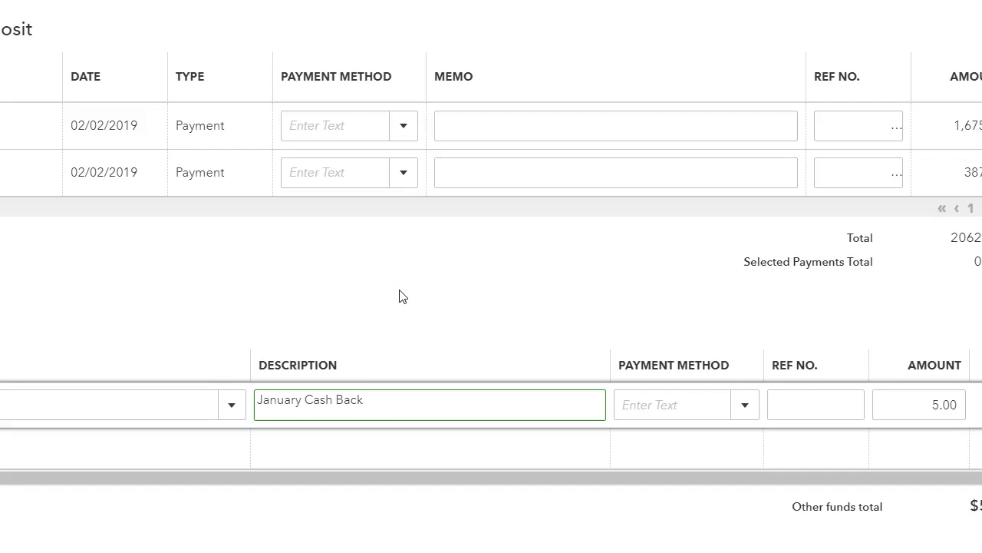
{"action": "mouse_move", "coordinate": [361, 17]}
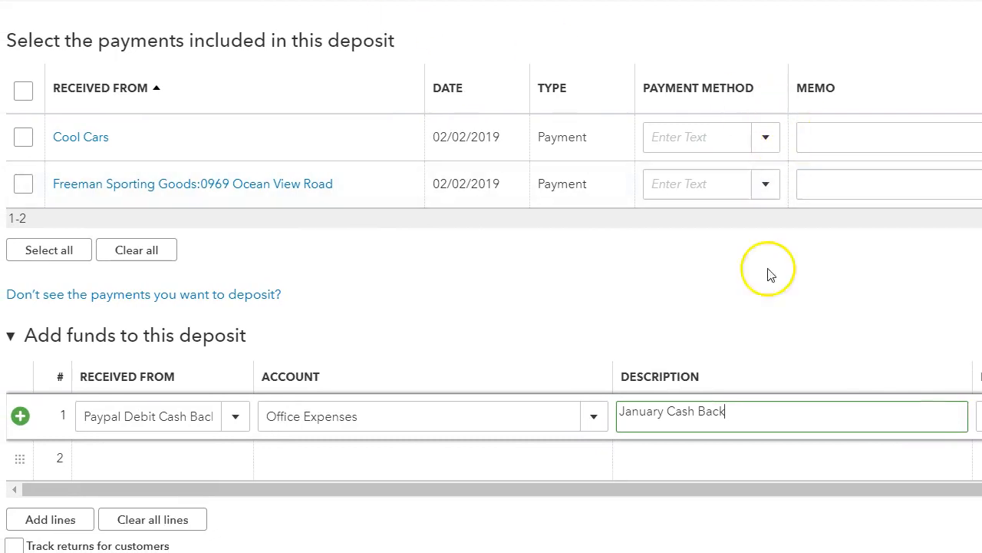
{"action": "mouse_move", "coordinate": [765, 292]}
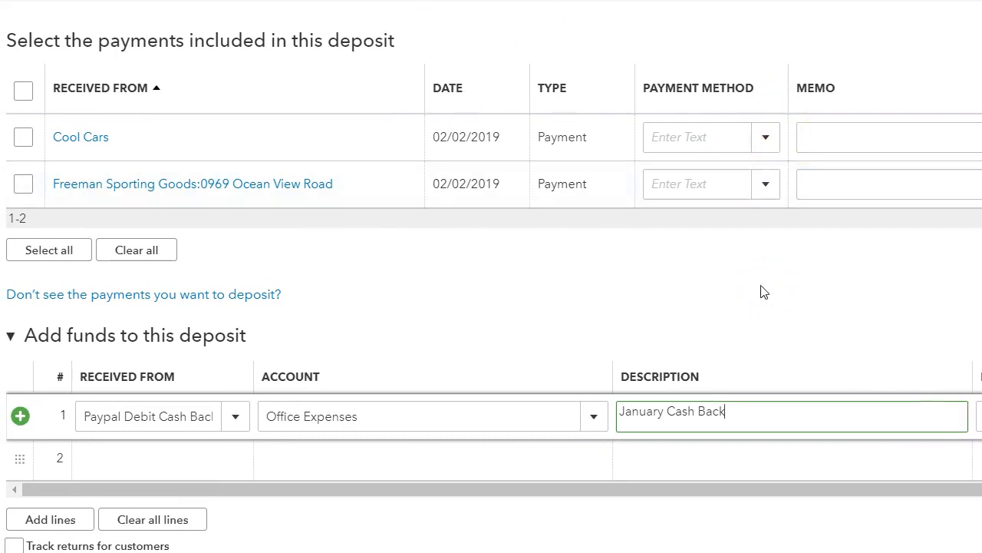